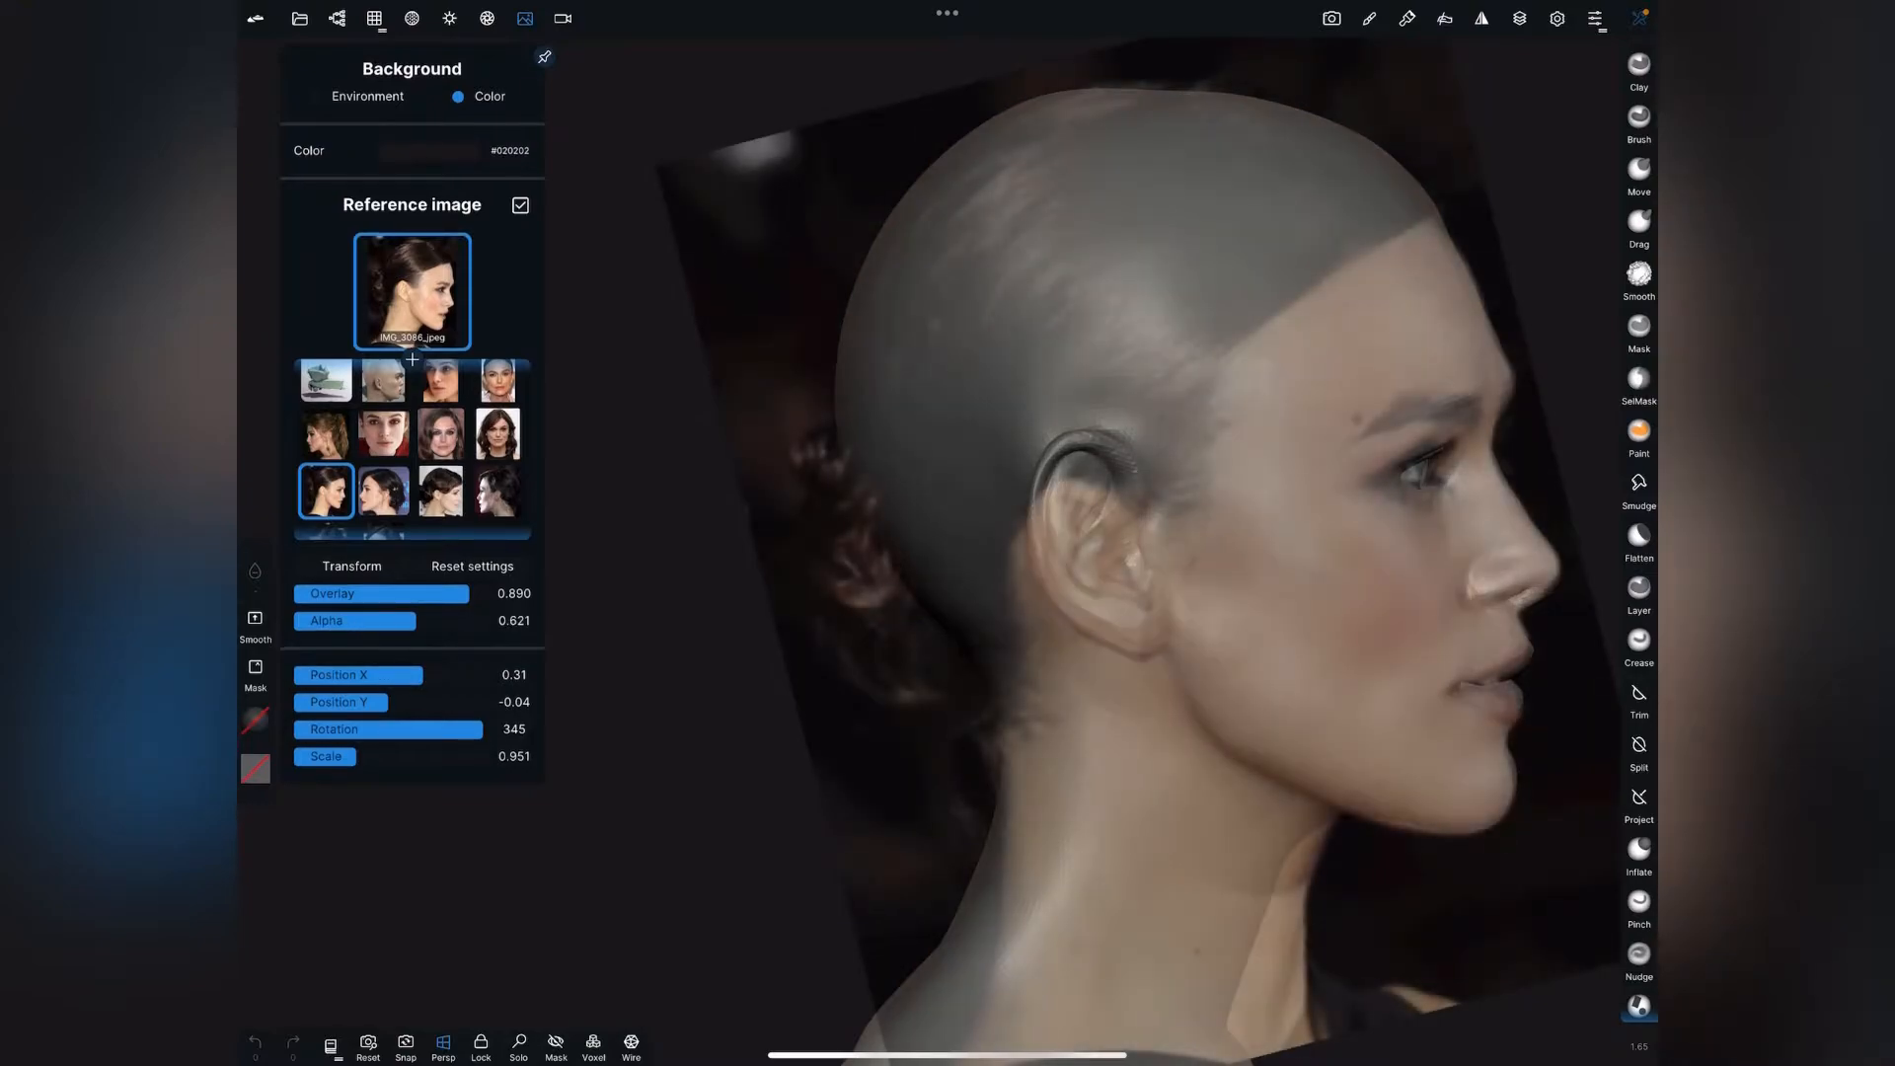
Lower the profile overlay strength and swap in the front portrait reference (Overlay 0.660, Alpha 0.771, Scale 0.802).
{"action": "left_click_drag", "start_coordinate": [432, 594], "coordinate": [399, 594]}
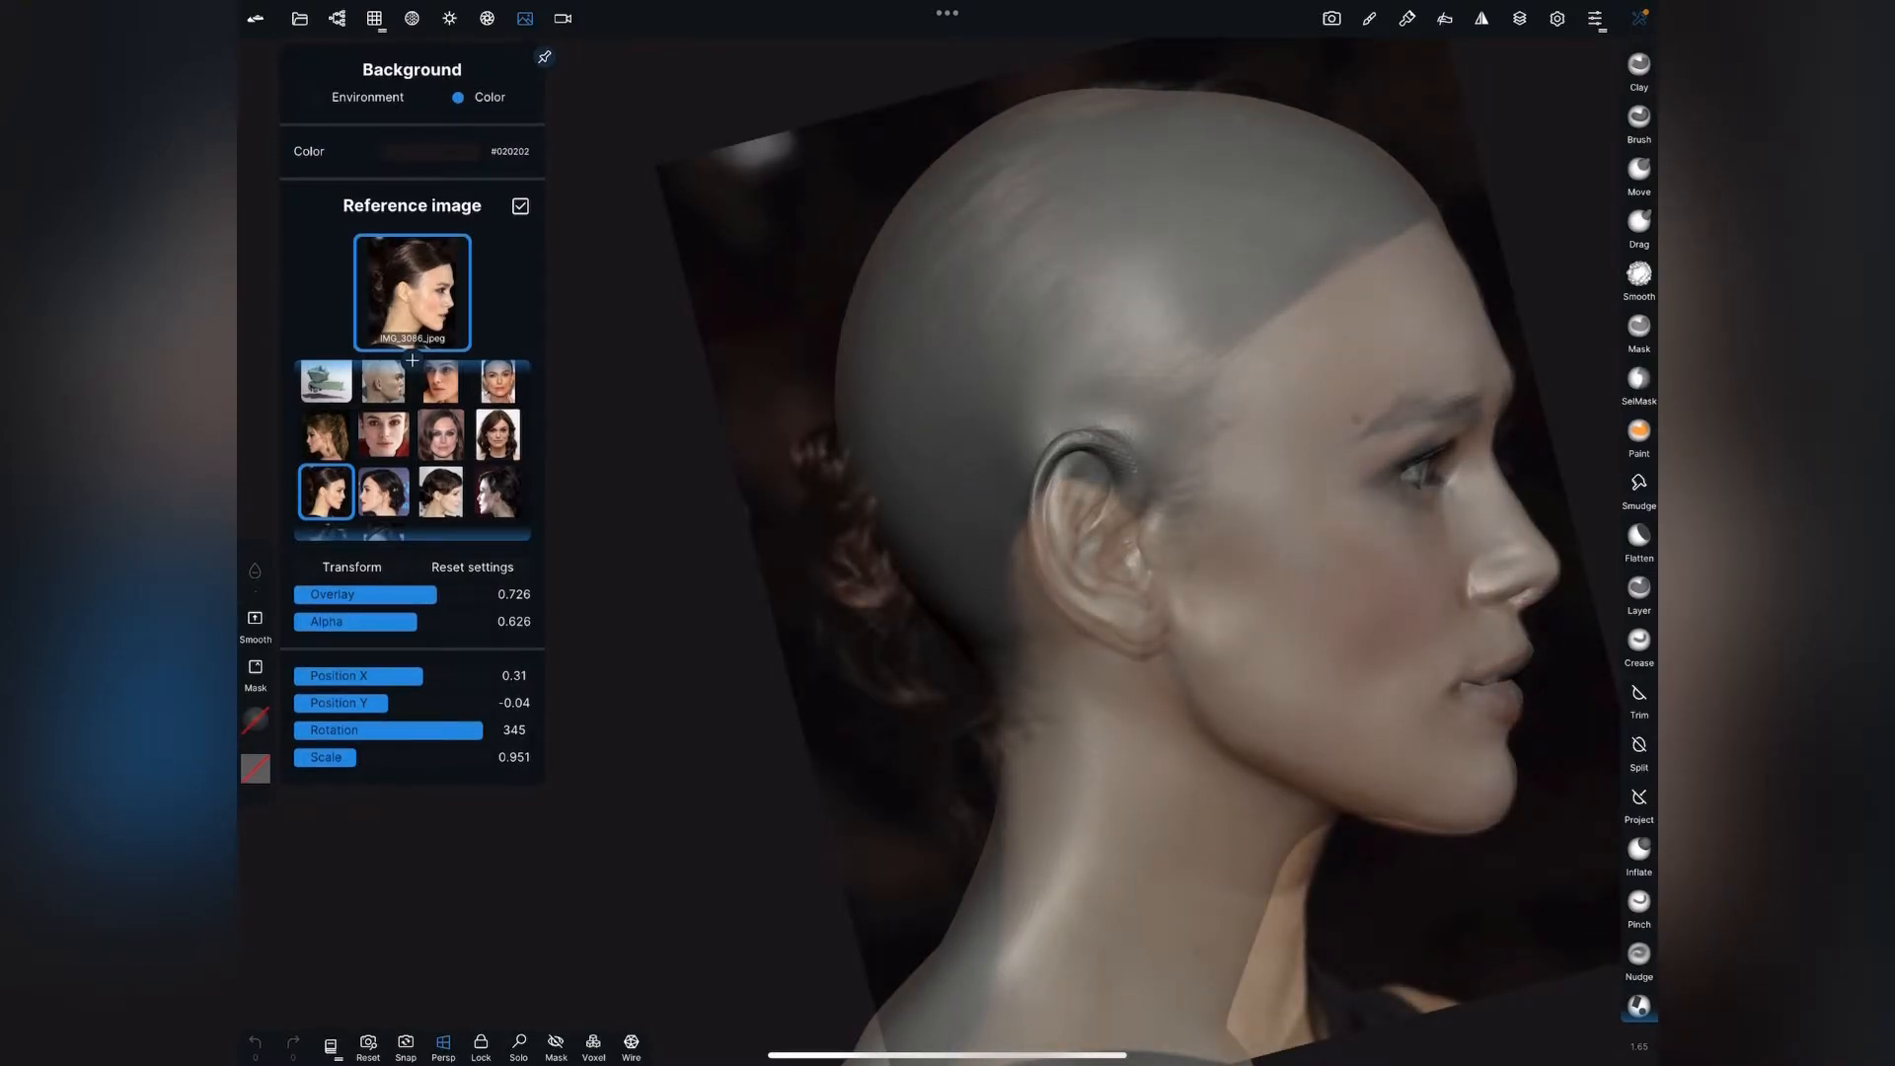
{"action": "left_click", "coordinate": [563, 18]}
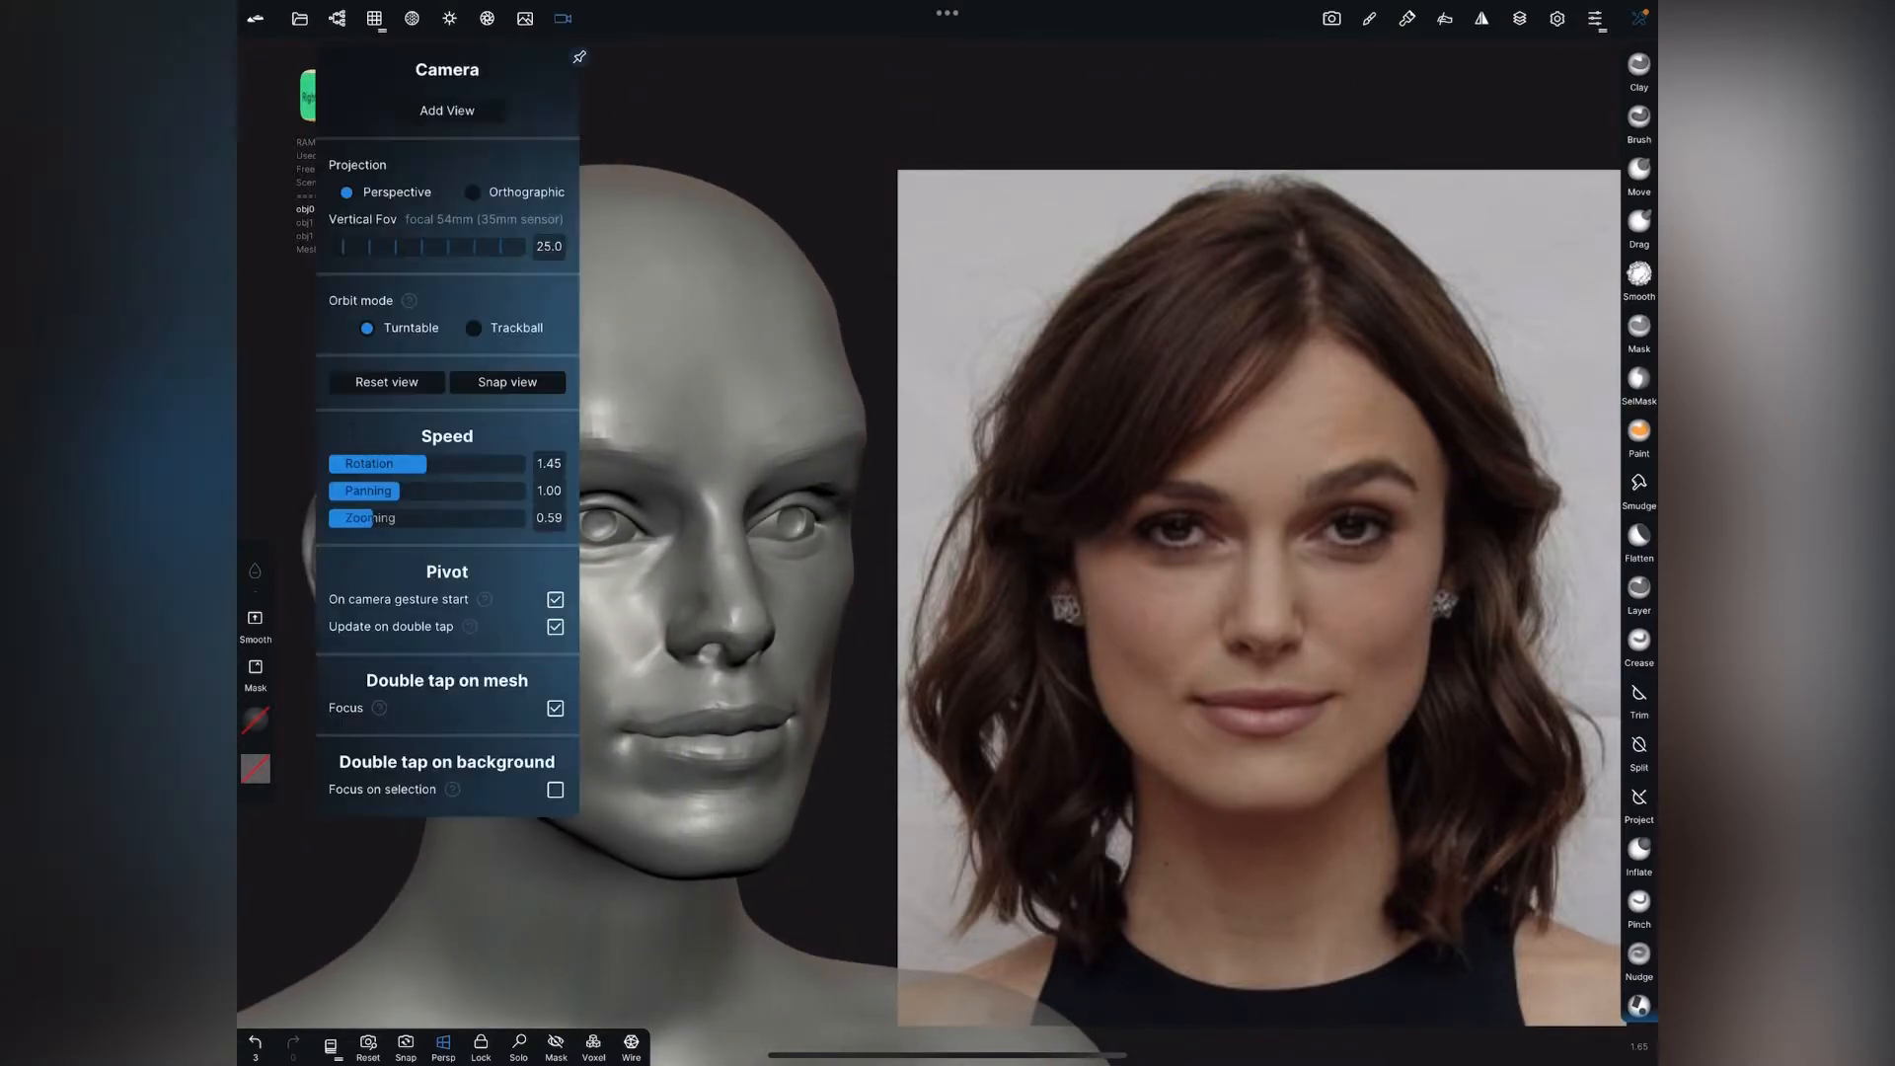
{"action": "left_click", "coordinate": [523, 18]}
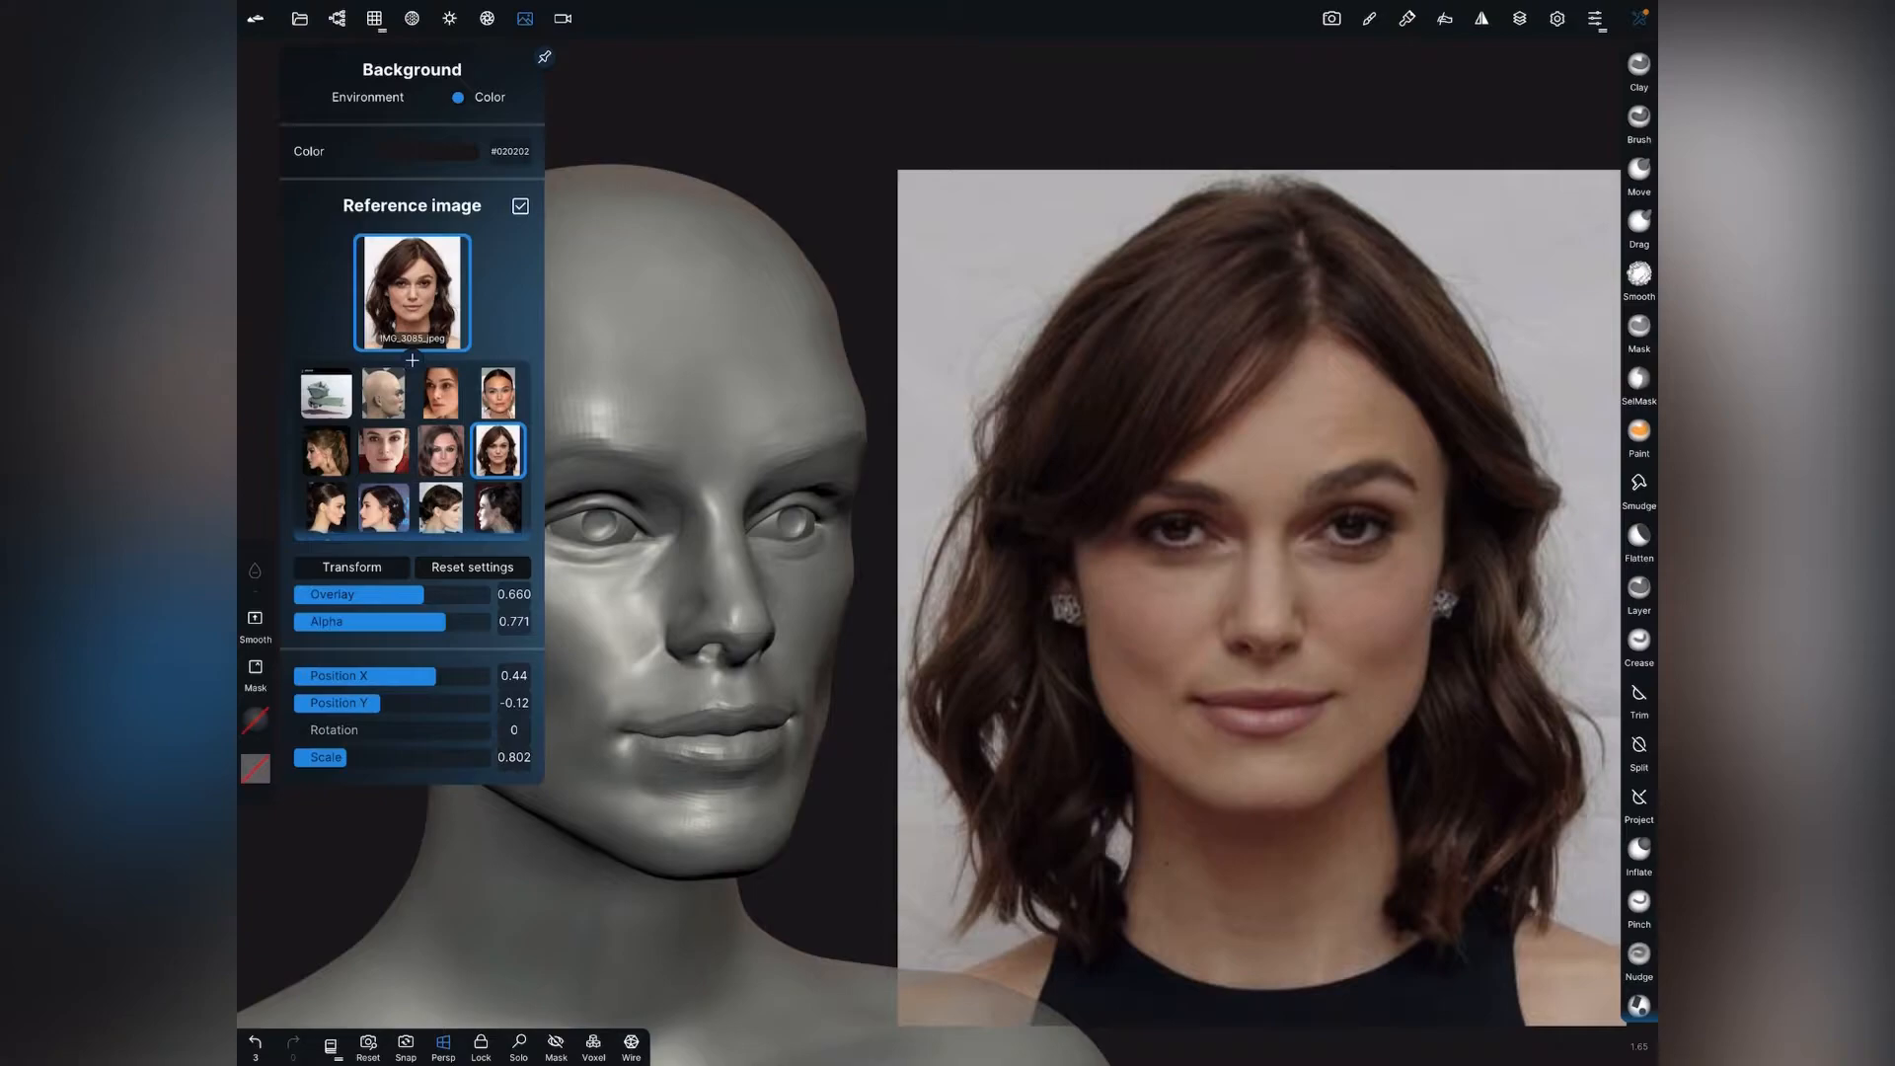
Zoom the camera so the bust's side profile overlaps the tilted profile photo.
{"action": "scroll", "scroll_direction": "down", "scroll_amount": 3}
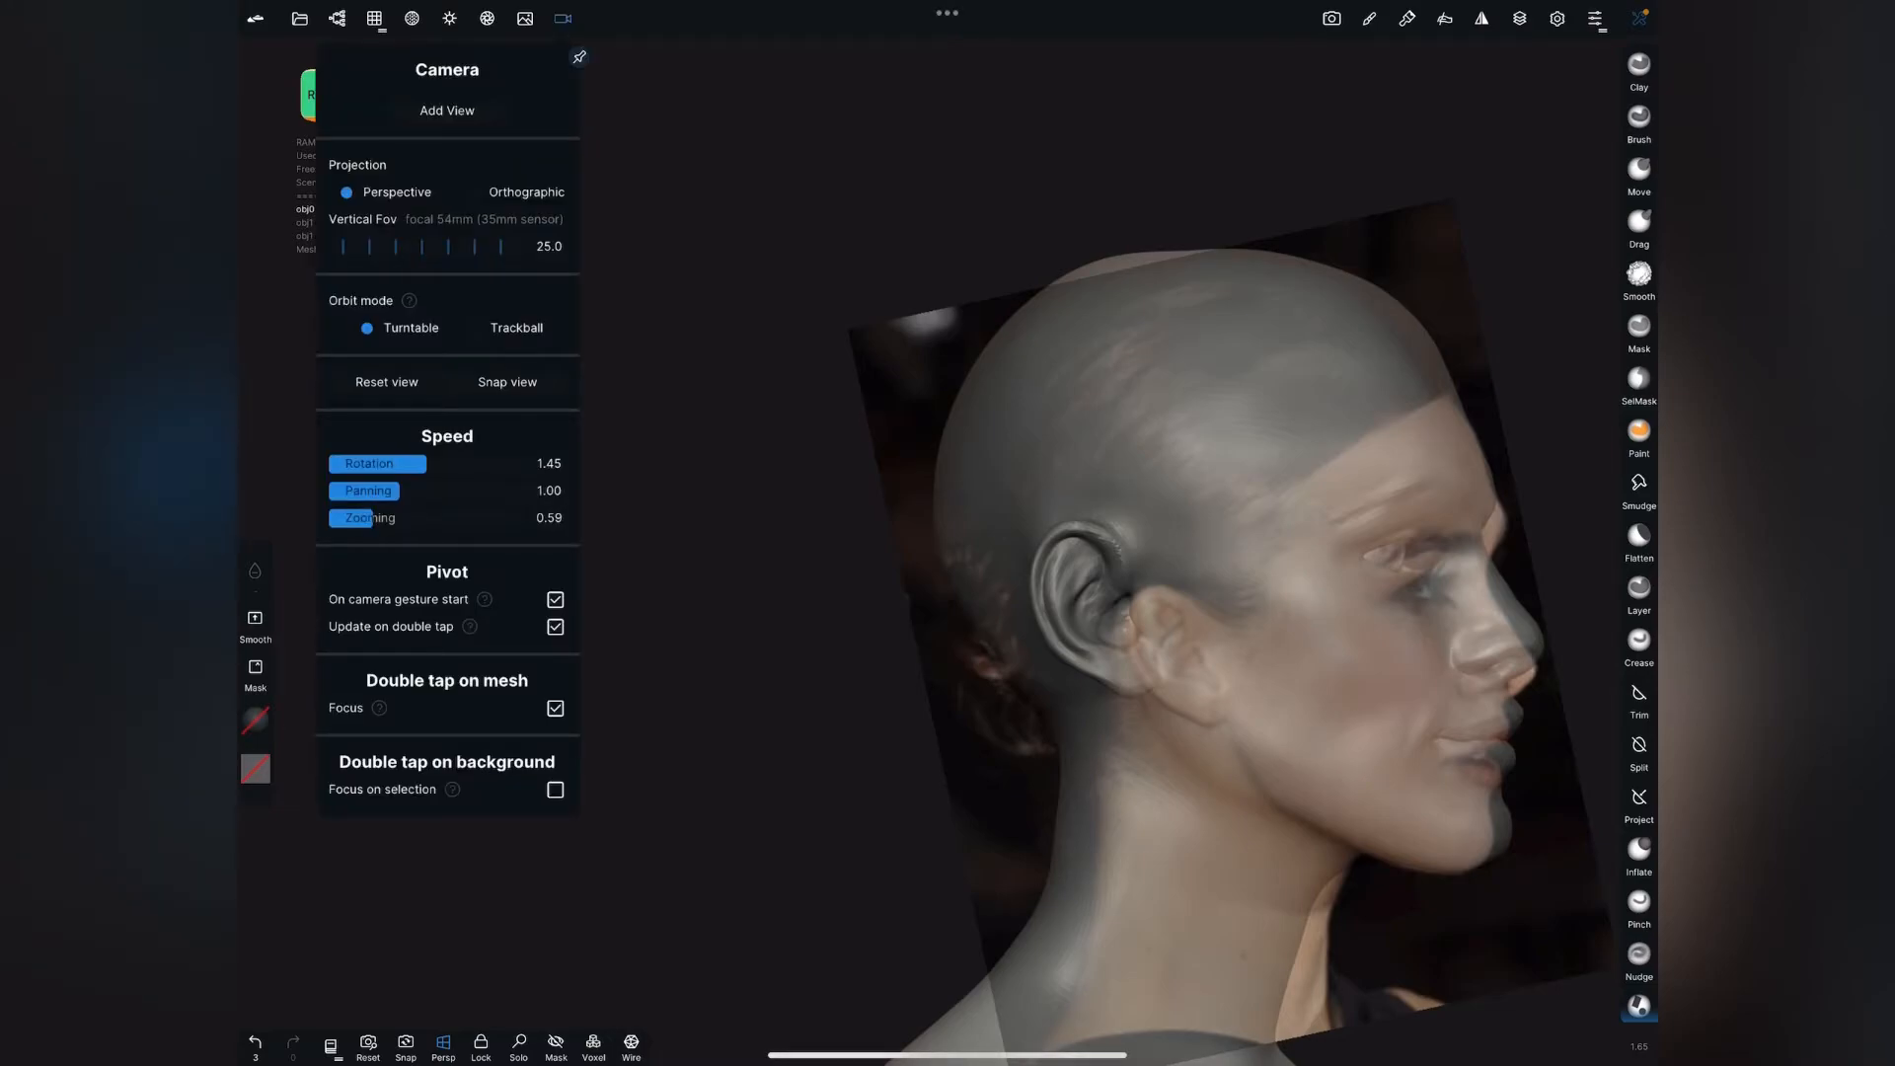
Store the matched profile camera angle as View 0 in the Camera panel.
{"action": "left_click", "coordinate": [446, 110]}
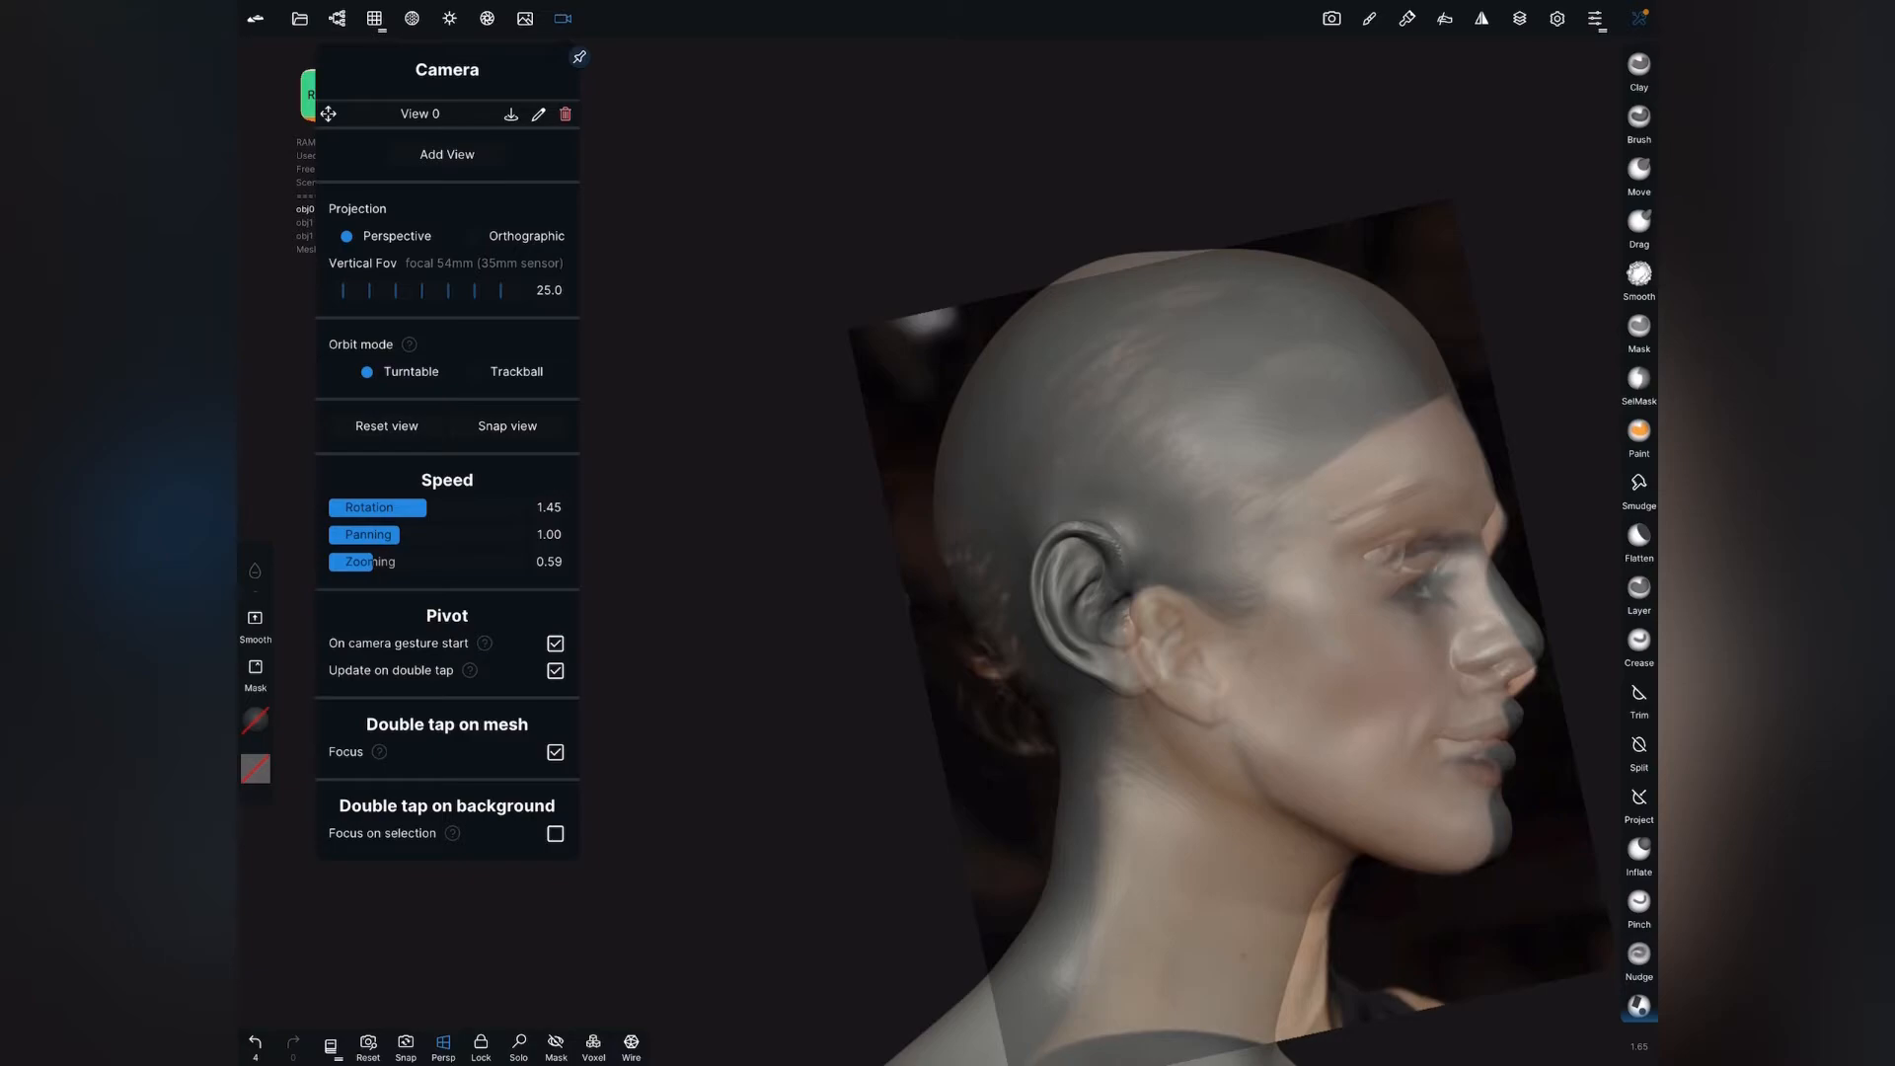
{"action": "left_click", "coordinate": [523, 18]}
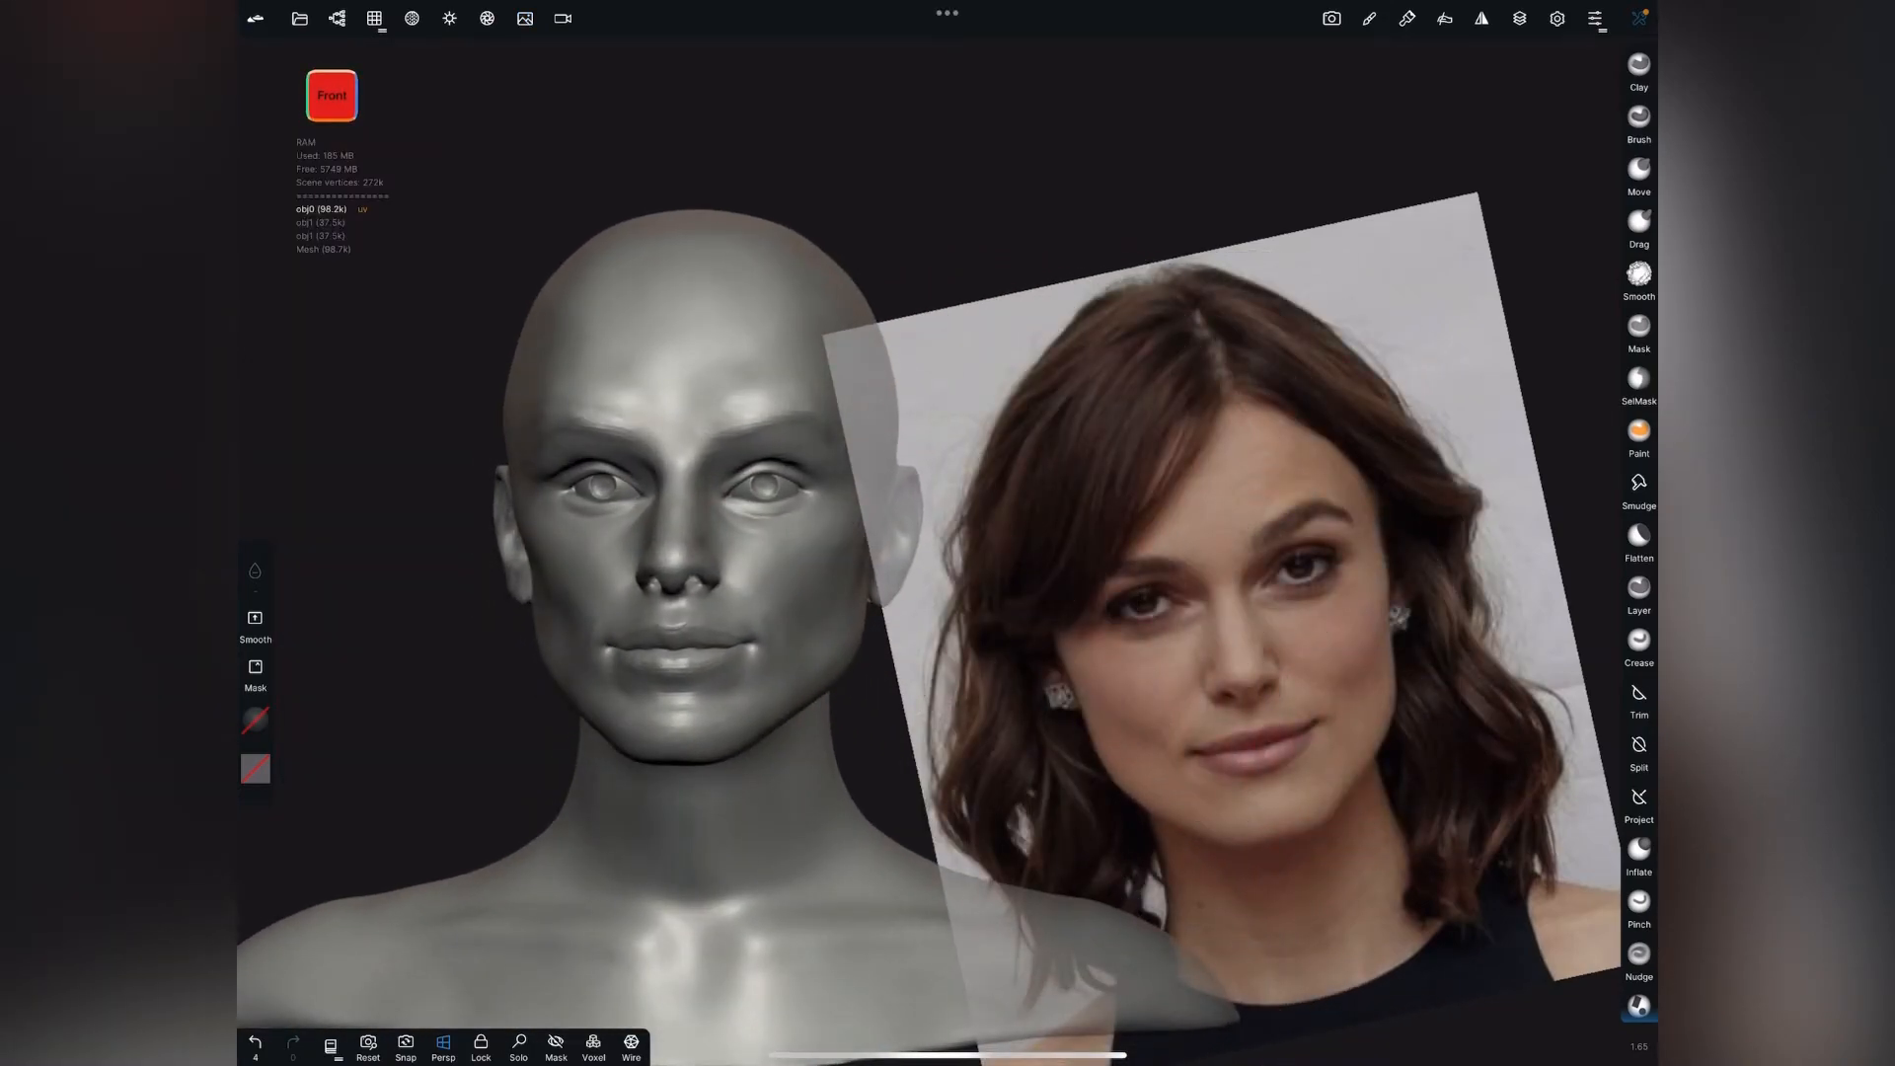
Bring up the Camera panel after aligning the bust's front view with the portrait overlay.
{"action": "left_click", "coordinate": [523, 17]}
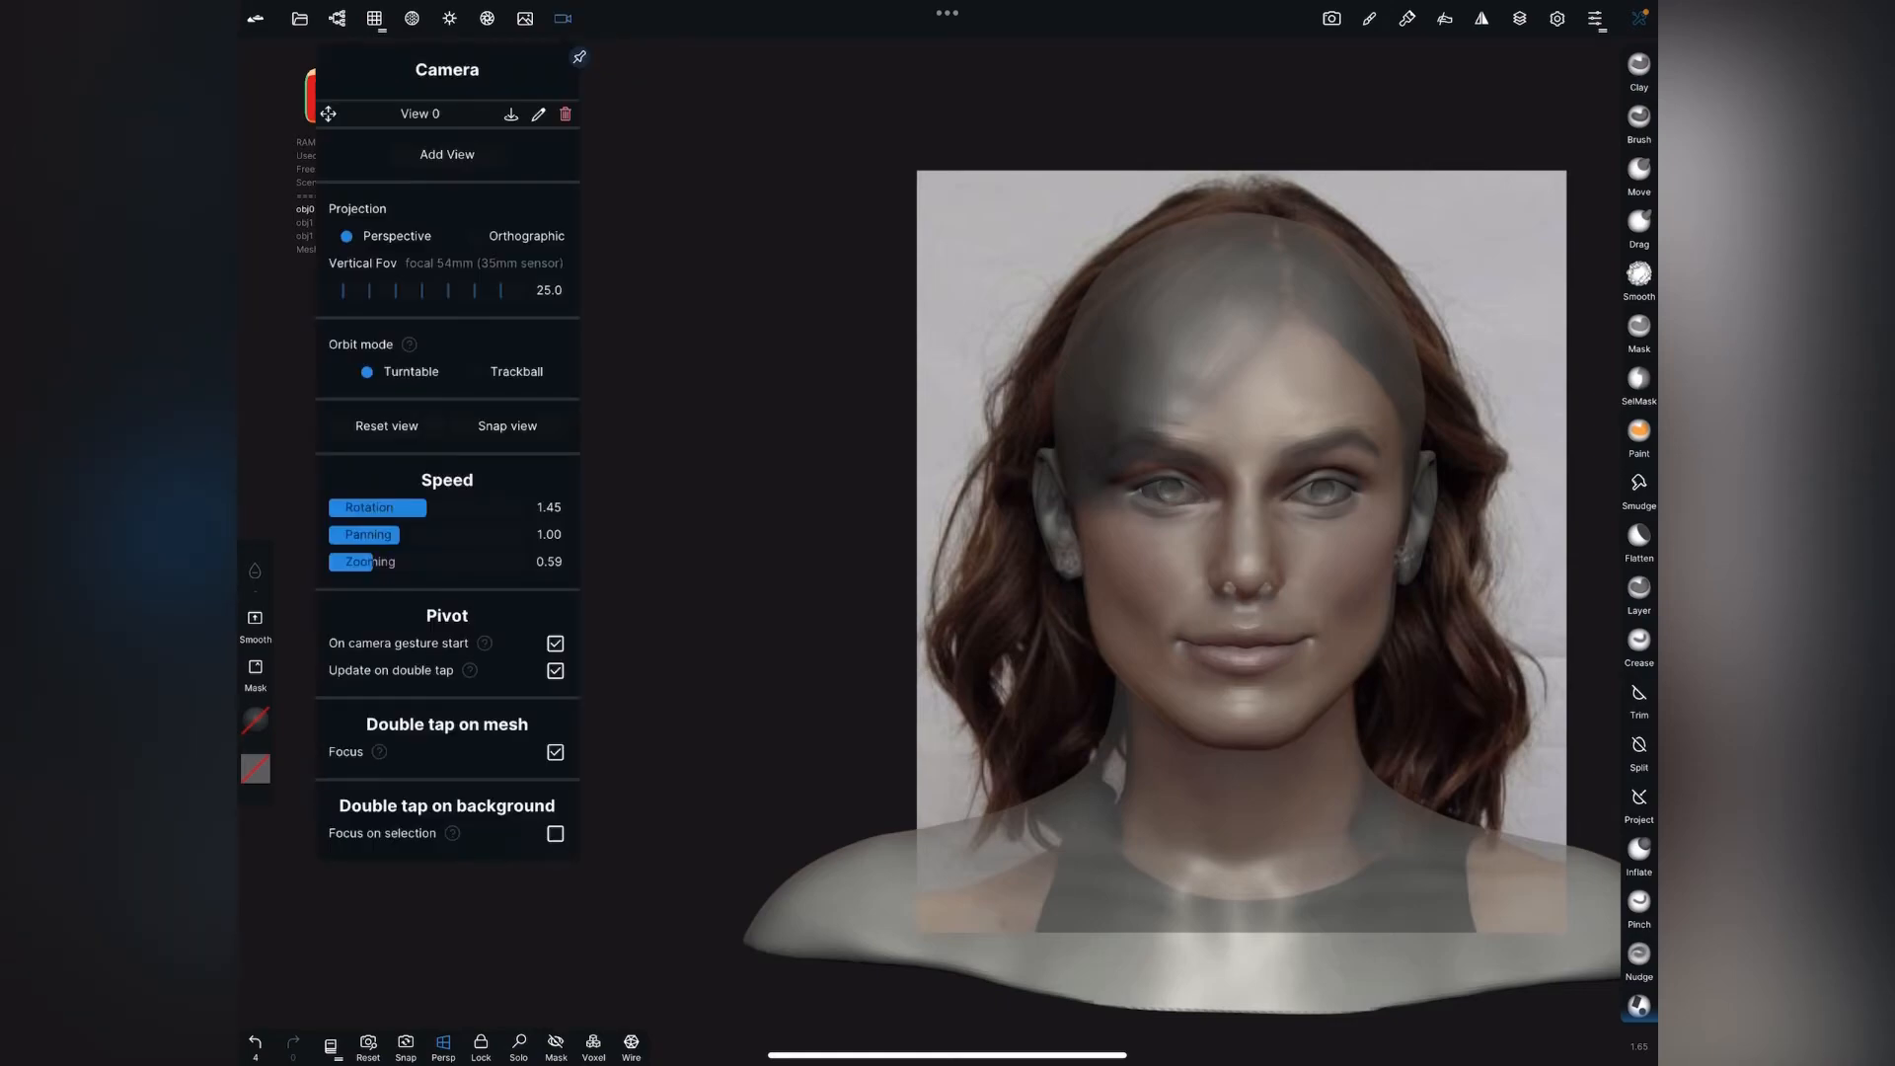
Store the current camera angles as View 1 and View 2.
{"action": "left_click", "coordinate": [446, 154]}
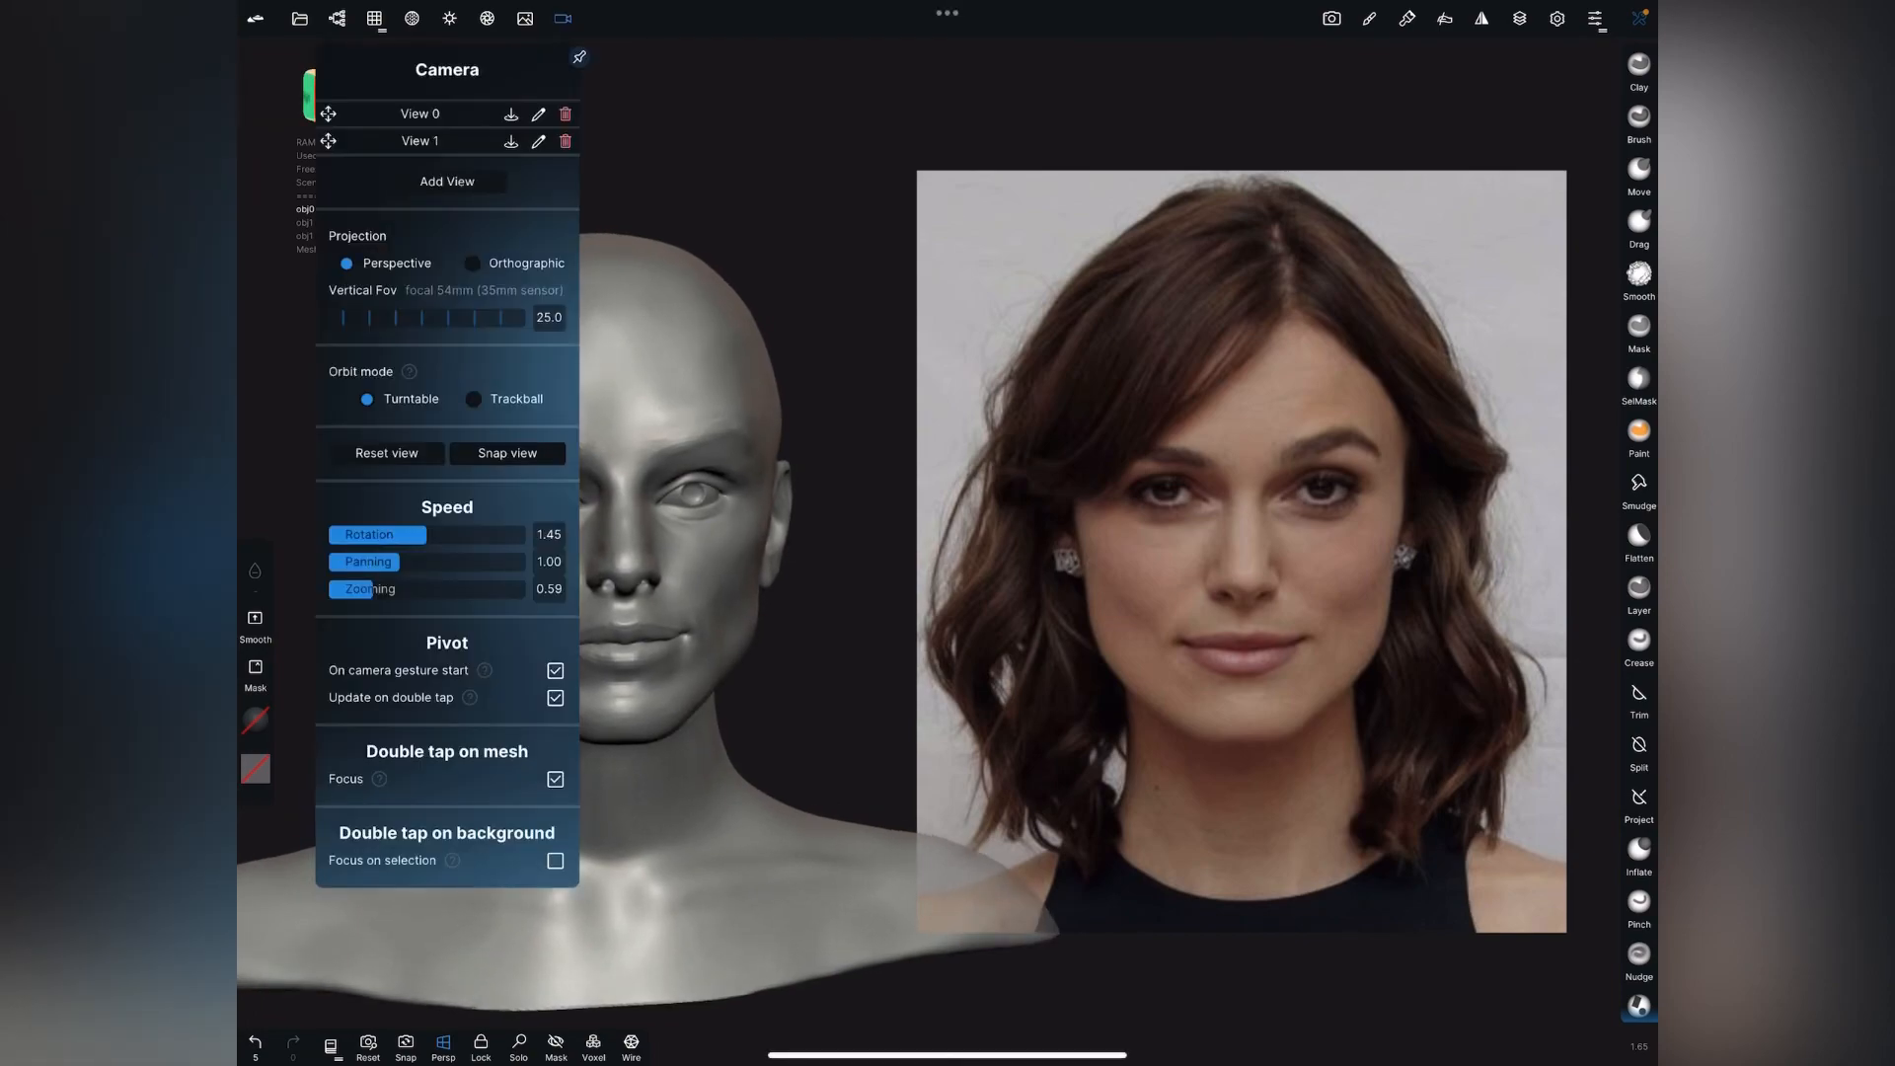
{"action": "left_click", "coordinate": [446, 181]}
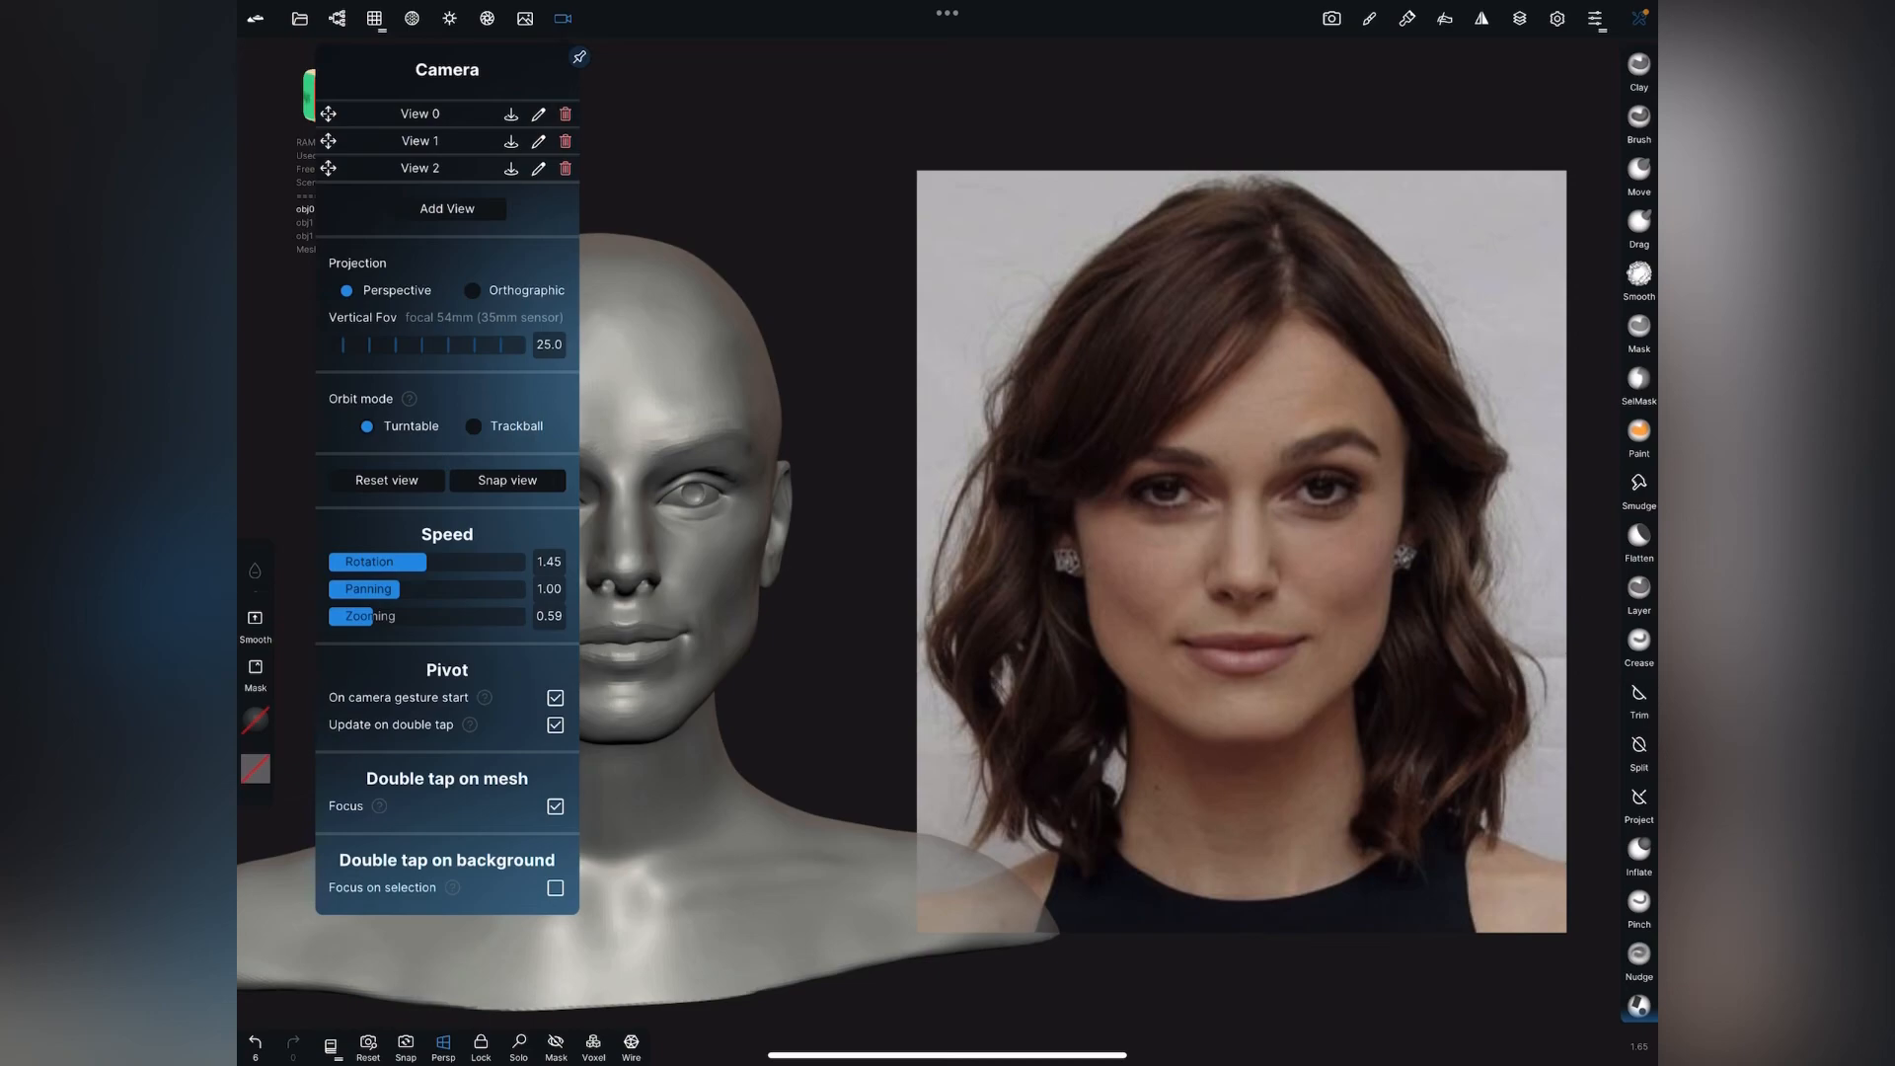